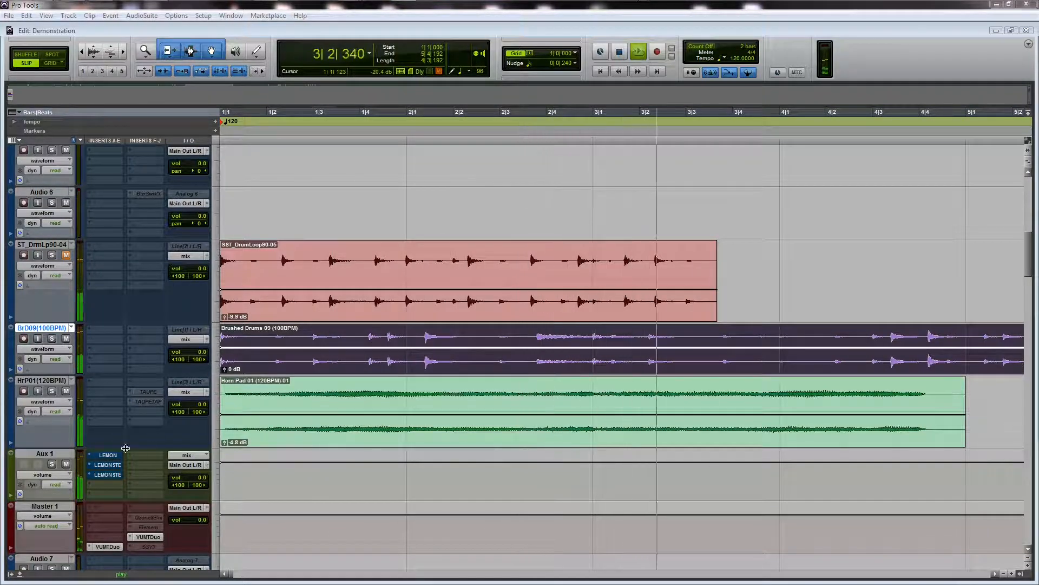
Open the Lemon Multi Tap Delay from the Aux 1 insert and reposition its window.
click(106, 454)
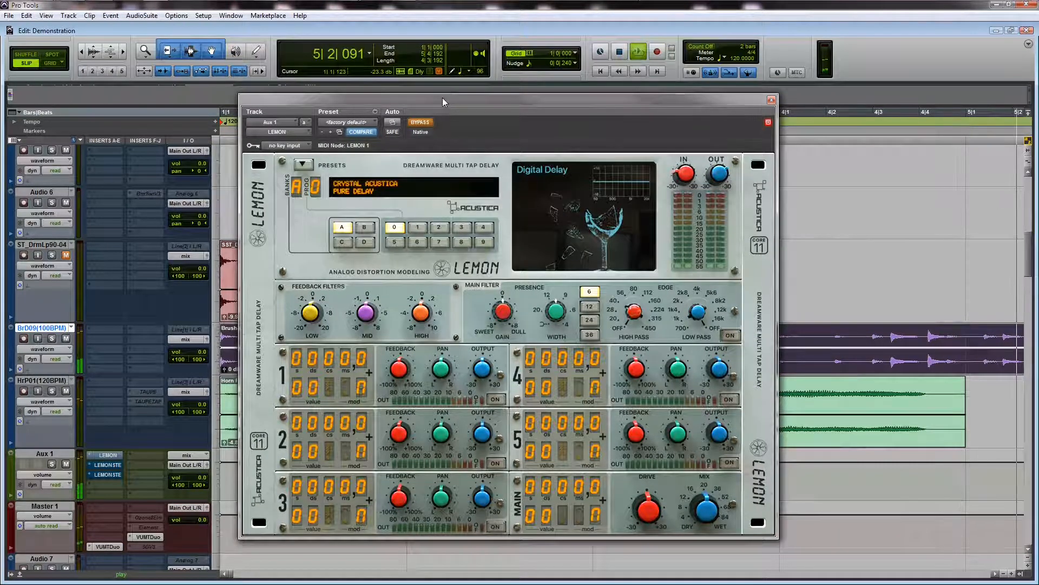
drag(442, 101, 420, 92)
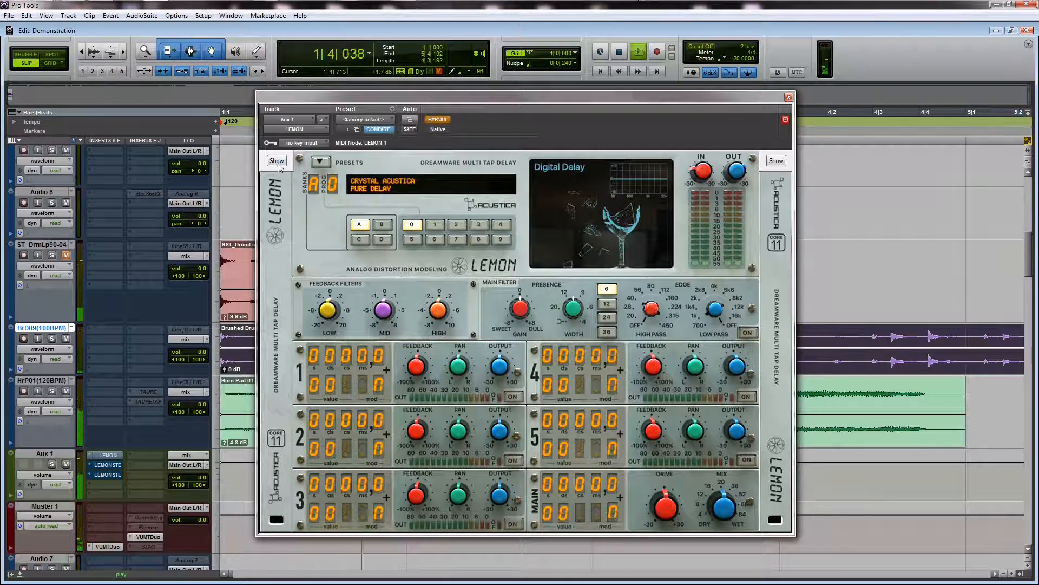
click(276, 161)
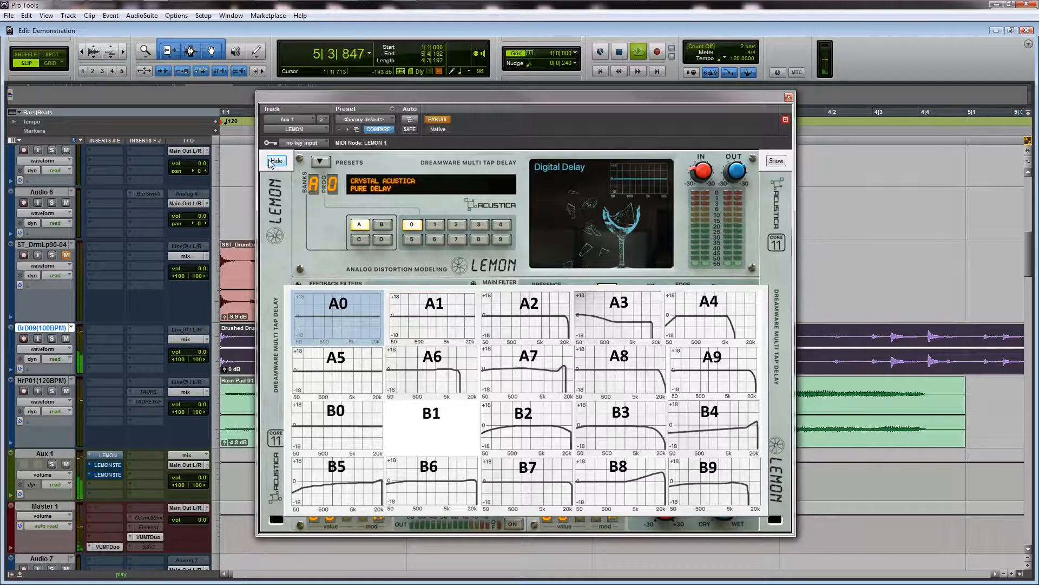
click(275, 161)
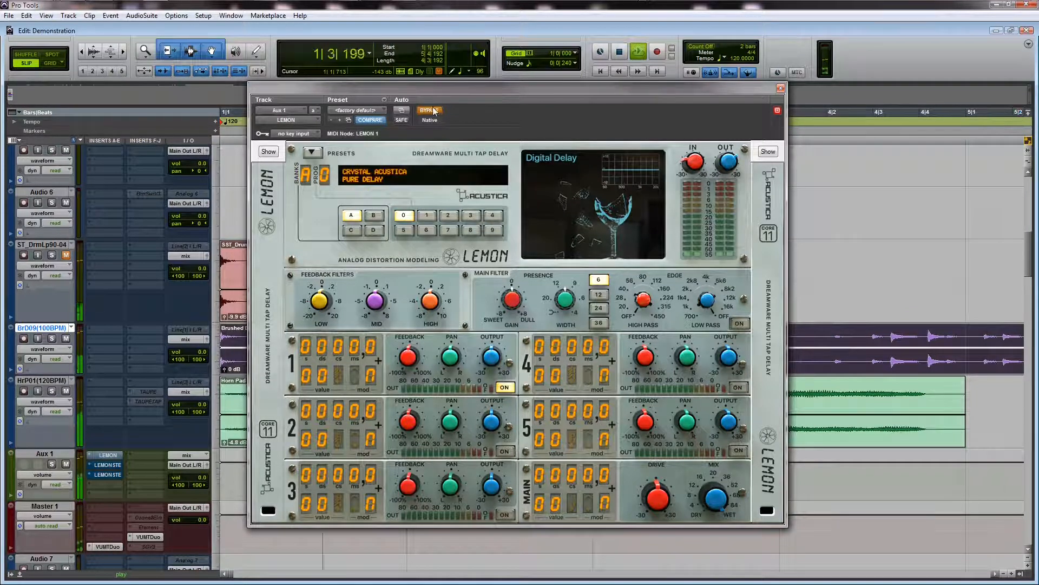
Un-bypass the delay, toggle the A/B overlay, show the C/D chart, and select preset D1.
click(429, 110)
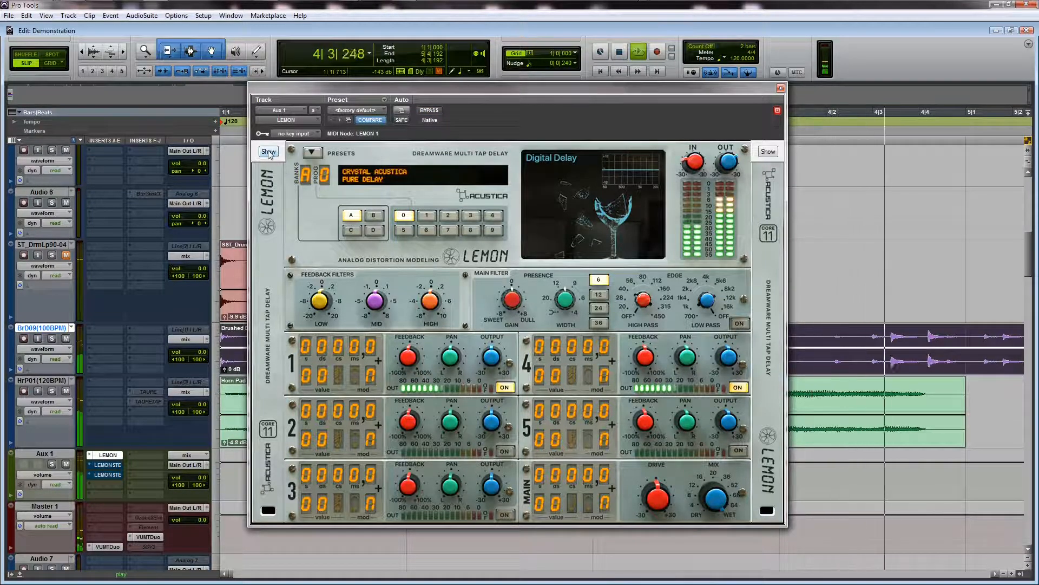
click(268, 151)
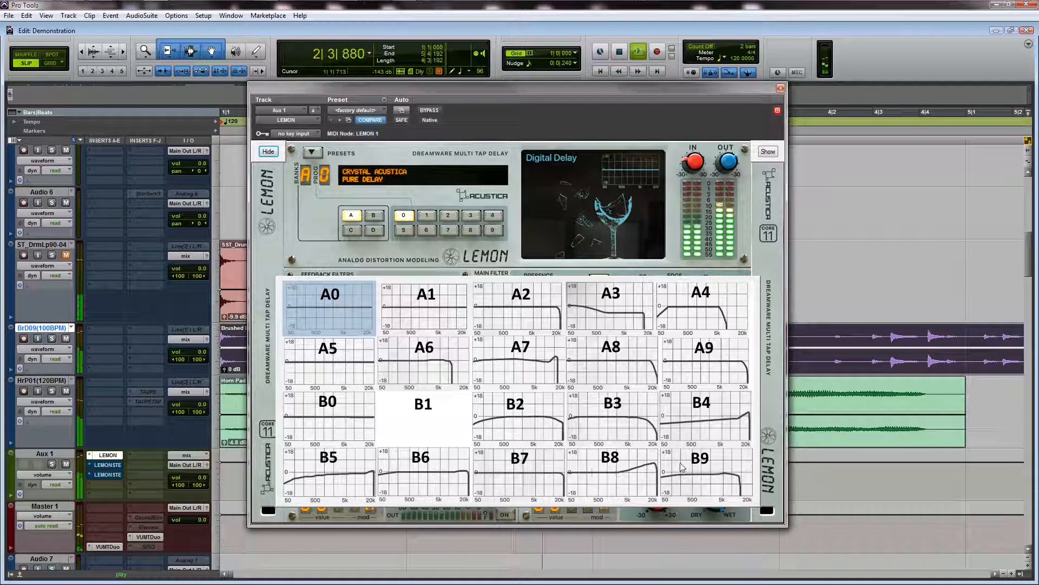
click(268, 152)
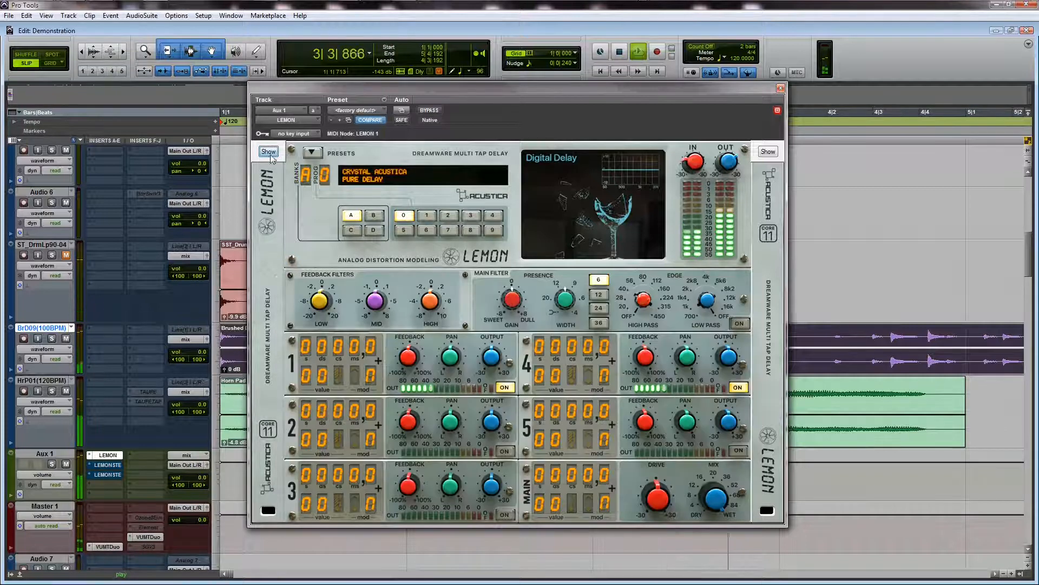
click(767, 151)
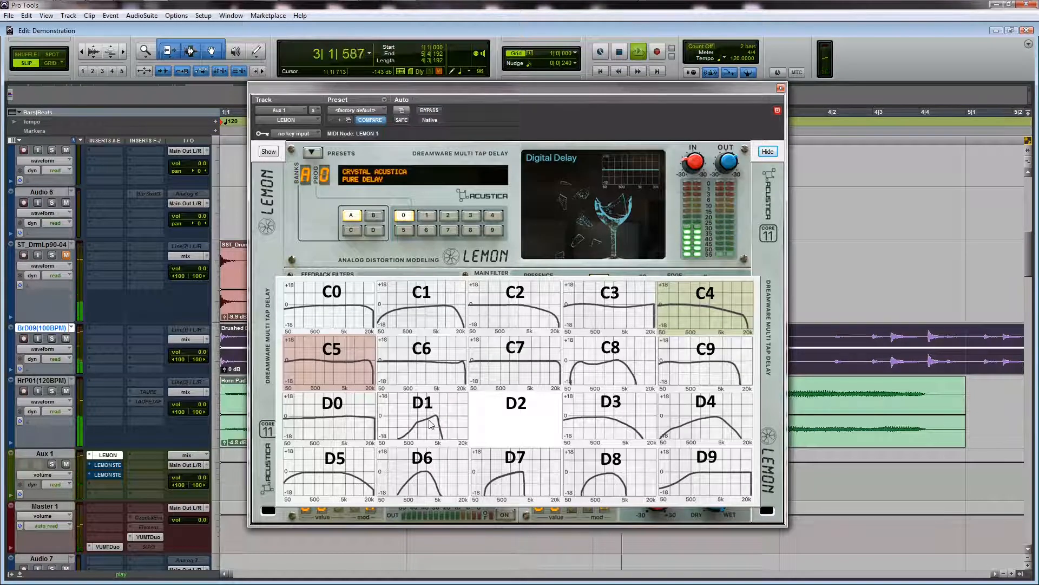
click(426, 214)
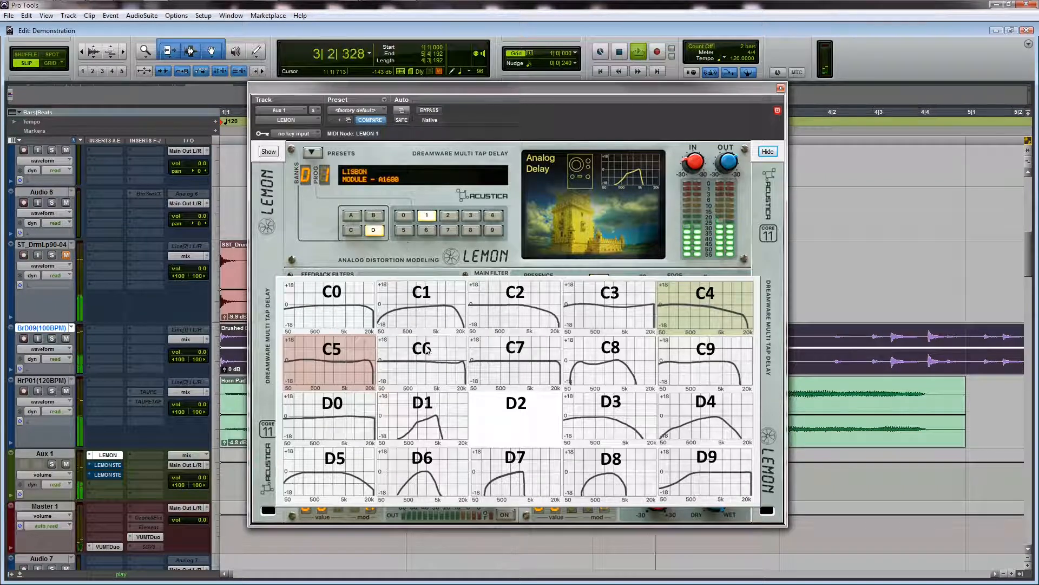
Audition D6 Tallin Desk, settle on D8 Milano Desk, and hide the C/D overlay.
click(426, 230)
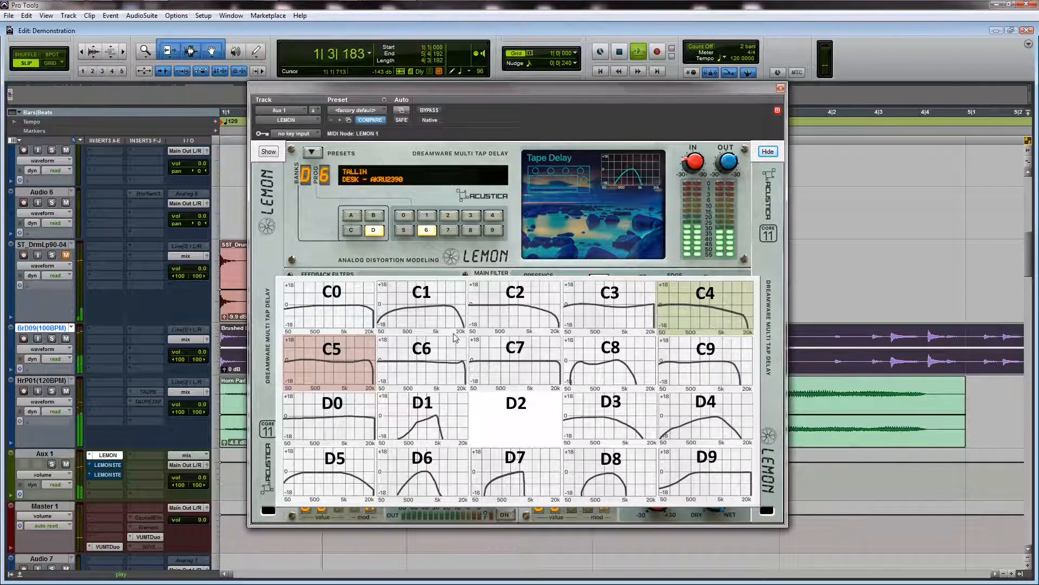
click(470, 231)
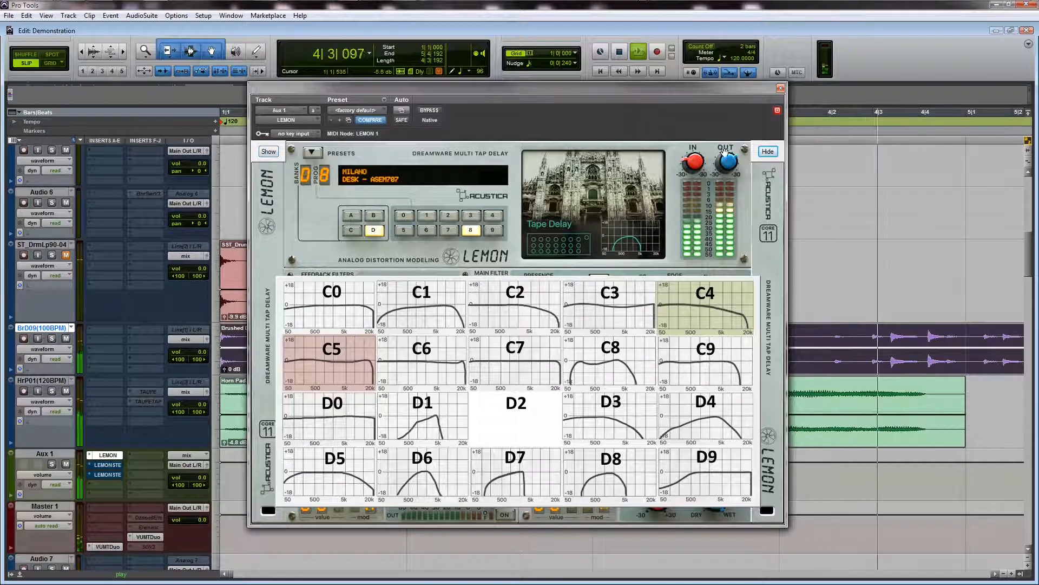
click(768, 151)
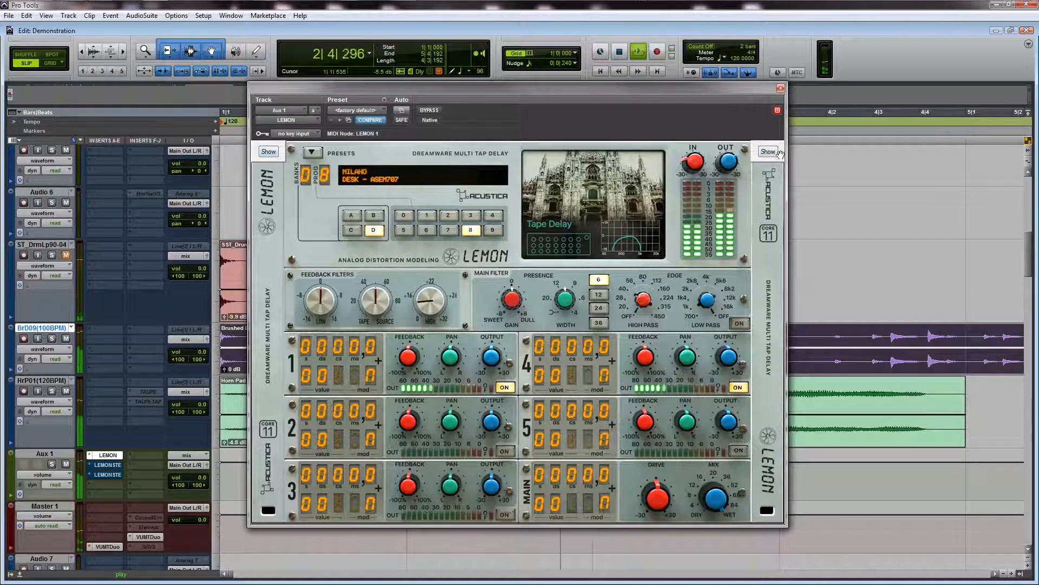
Show the C/D overlay and audition C8 and D8 before loading D0 Pearl of Japan Desk.
click(767, 151)
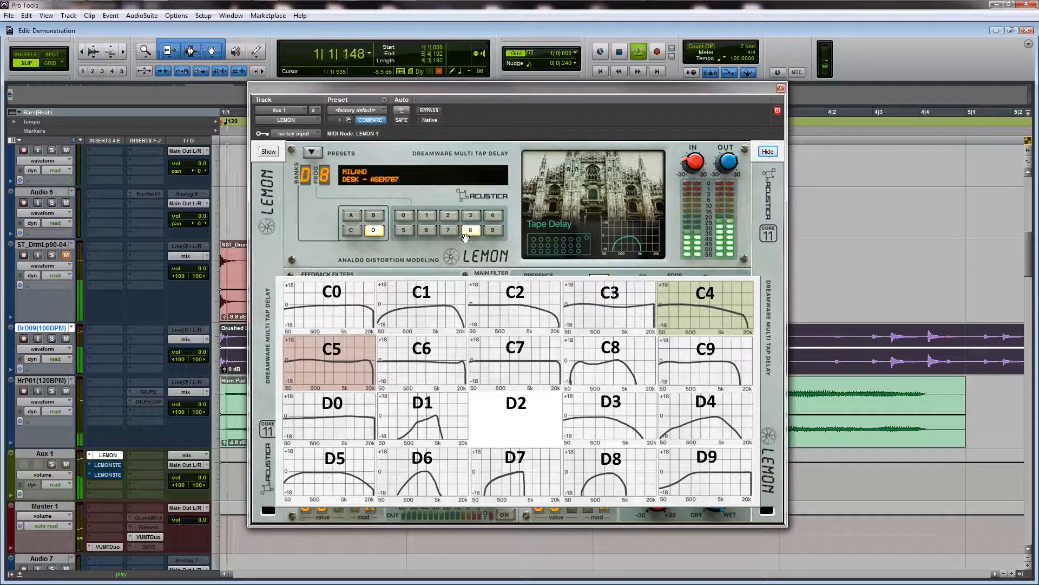
click(351, 230)
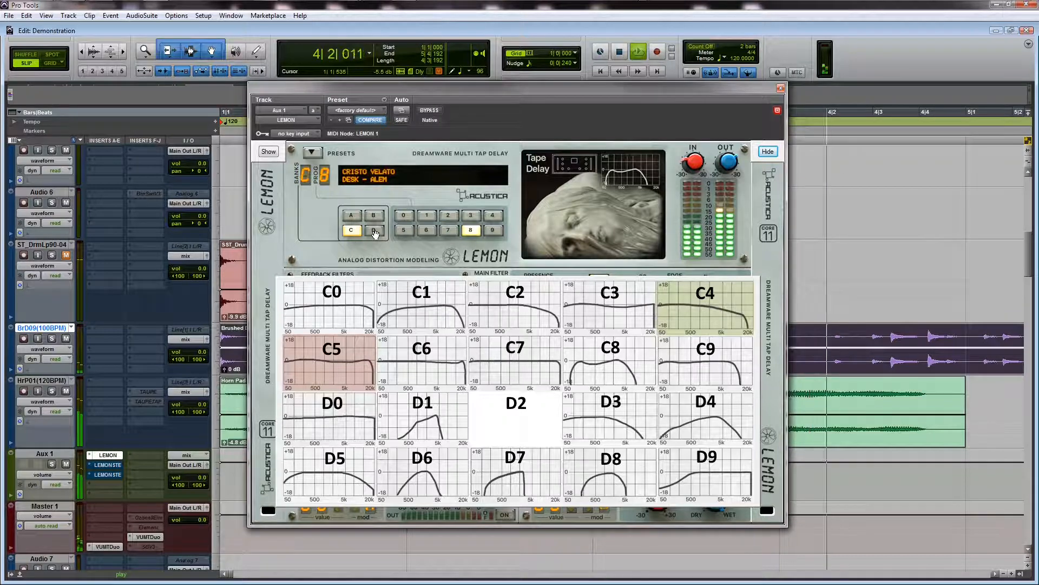
click(373, 230)
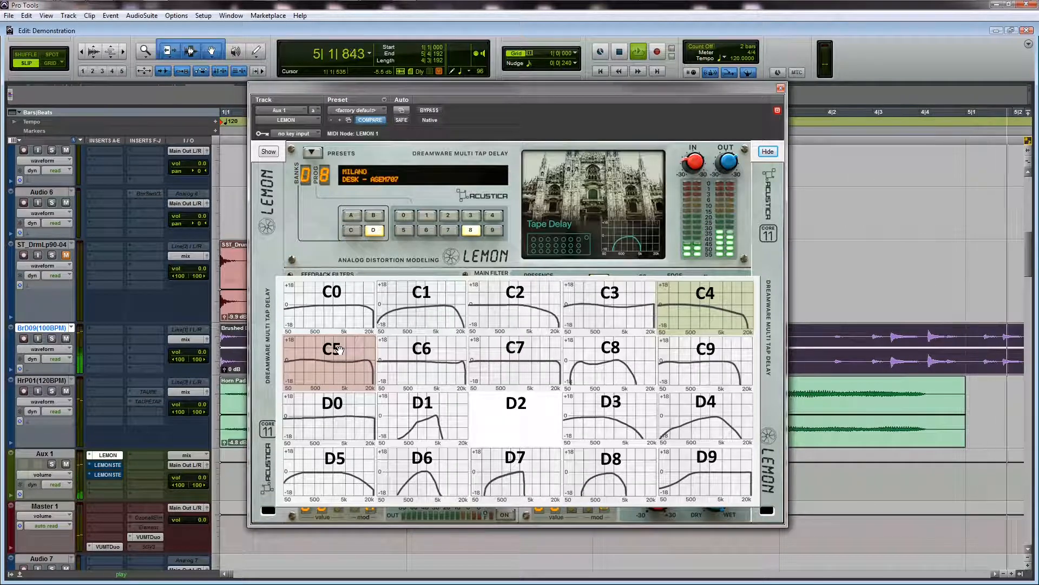
click(403, 215)
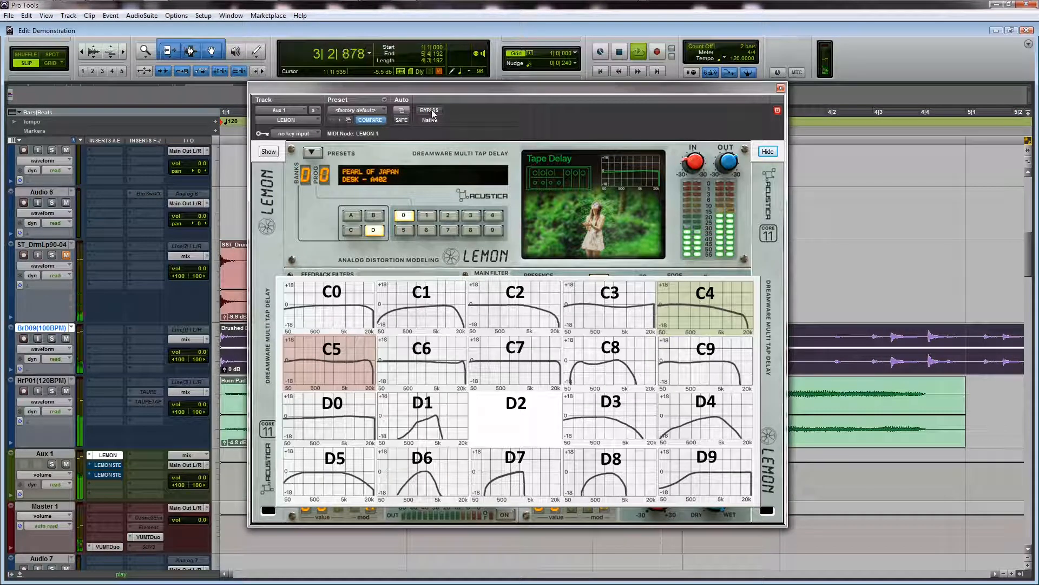
Toggle bypass to compare against the dry sound, then hide the C/D overlay.
click(429, 110)
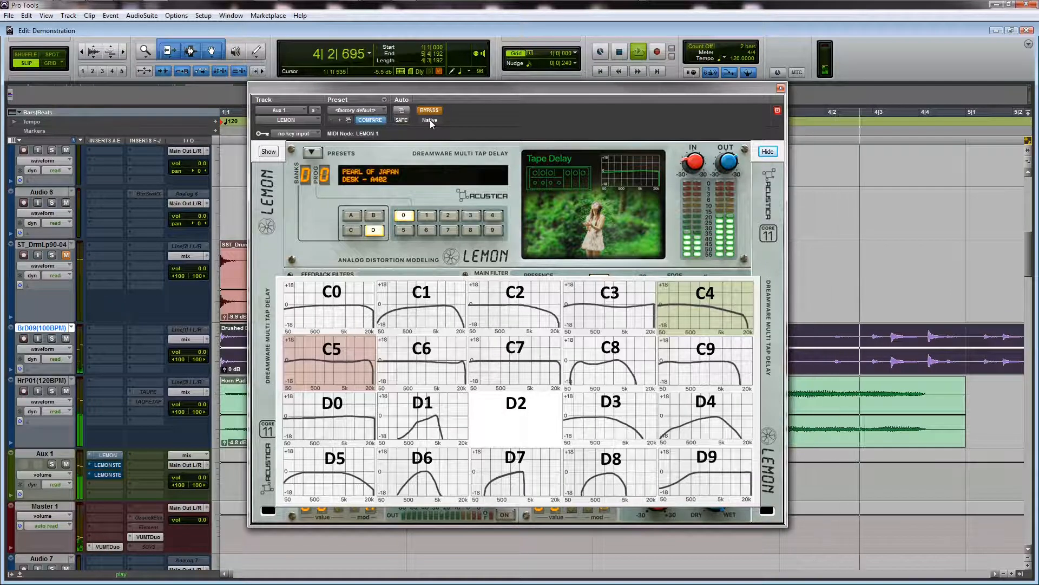
click(429, 110)
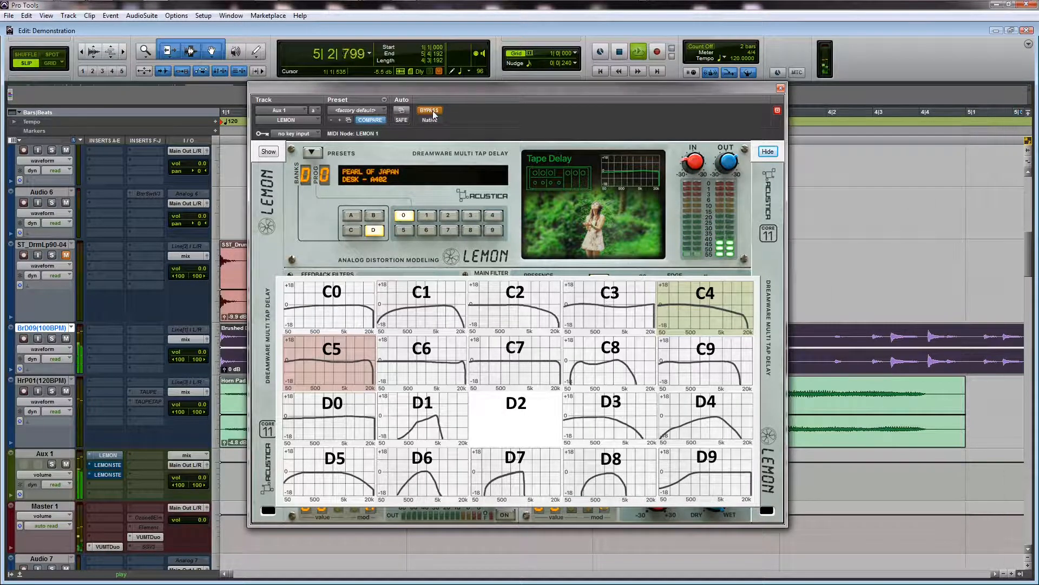
click(429, 110)
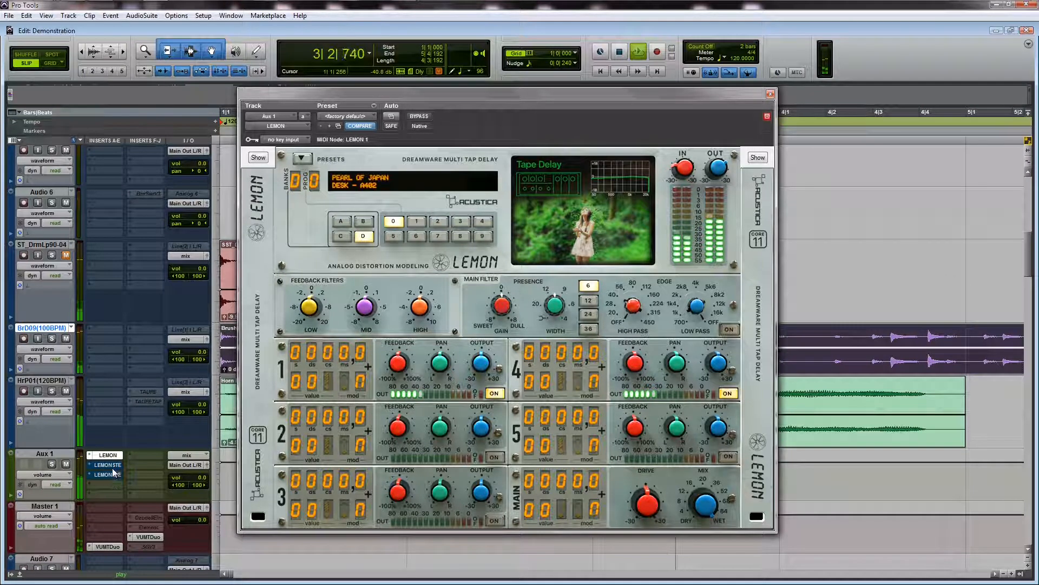
Open the Lemon stereo delay on Aux 1 and preview its A/B and C/D response overlays.
click(107, 465)
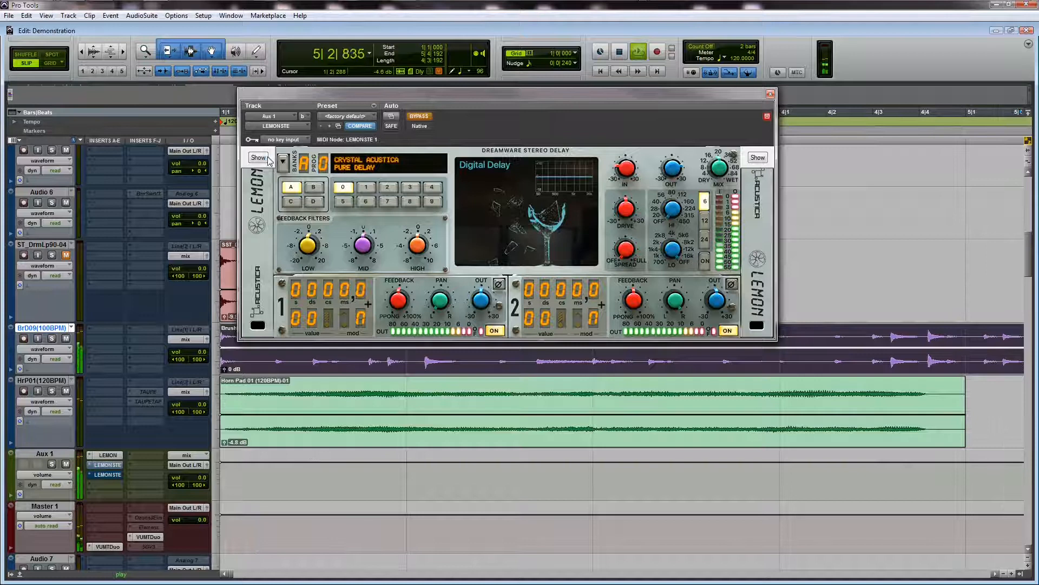
click(257, 158)
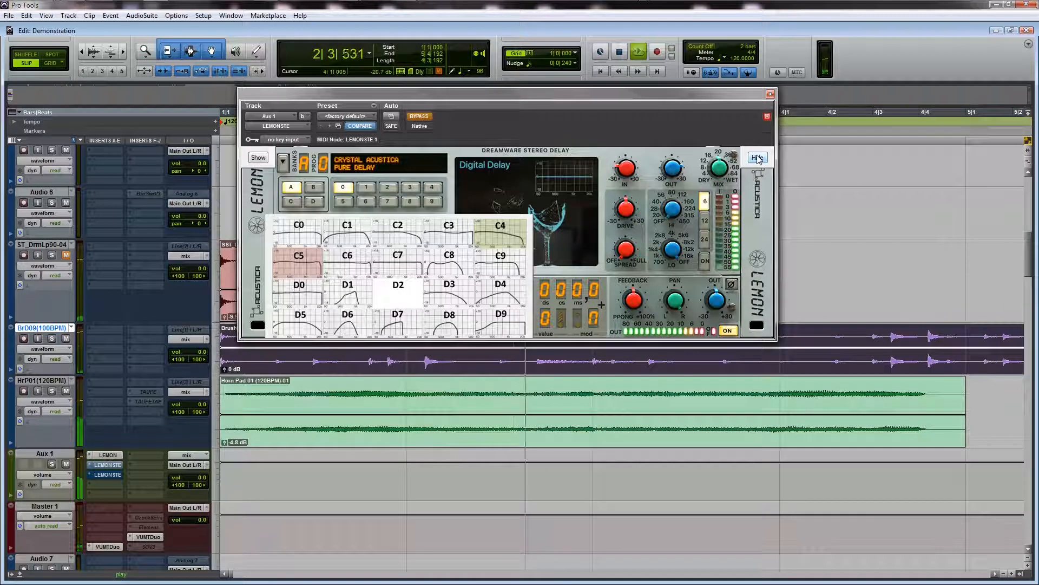
click(758, 157)
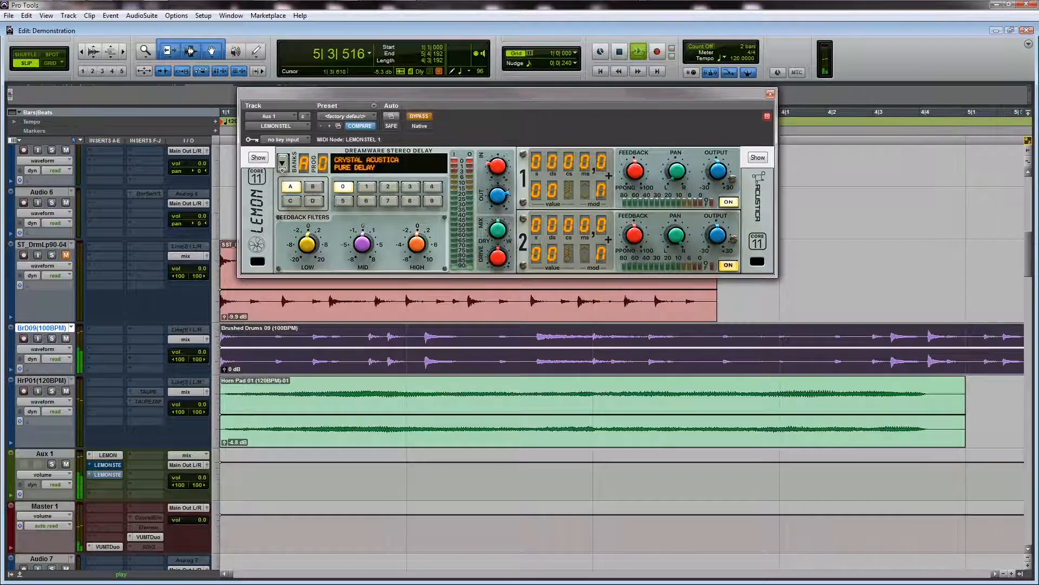
click(258, 157)
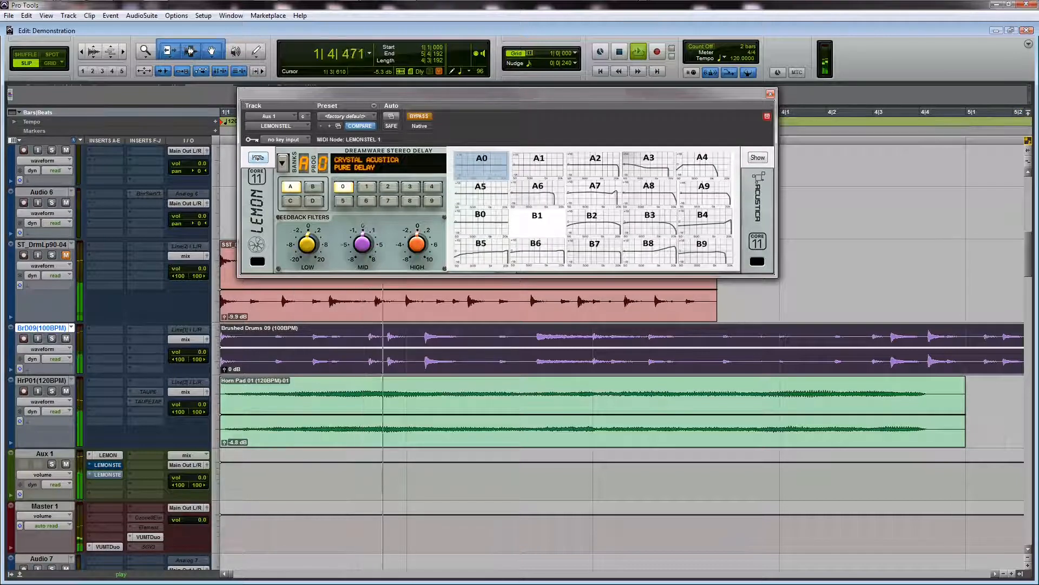
click(756, 157)
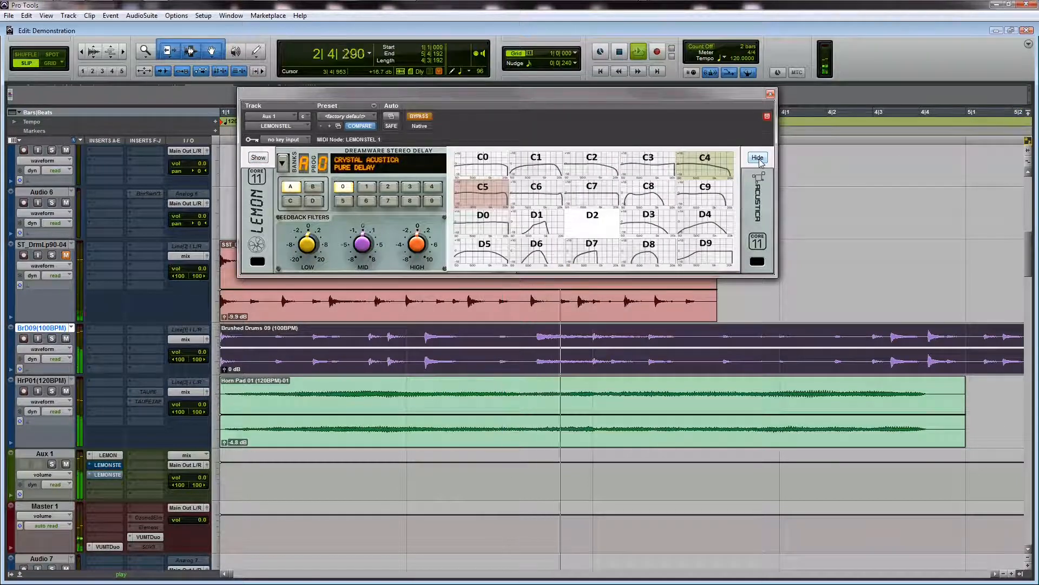
click(756, 157)
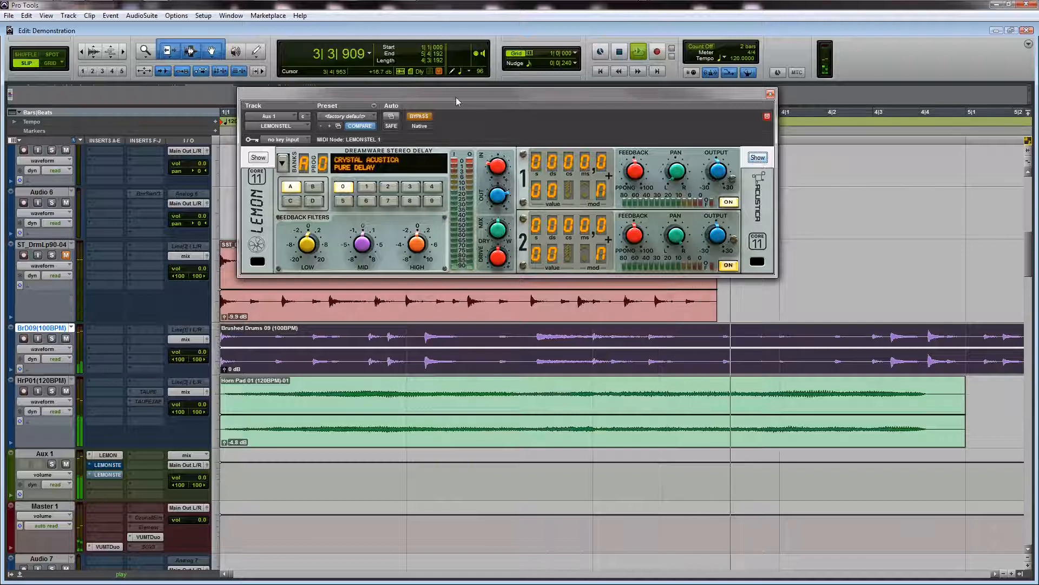